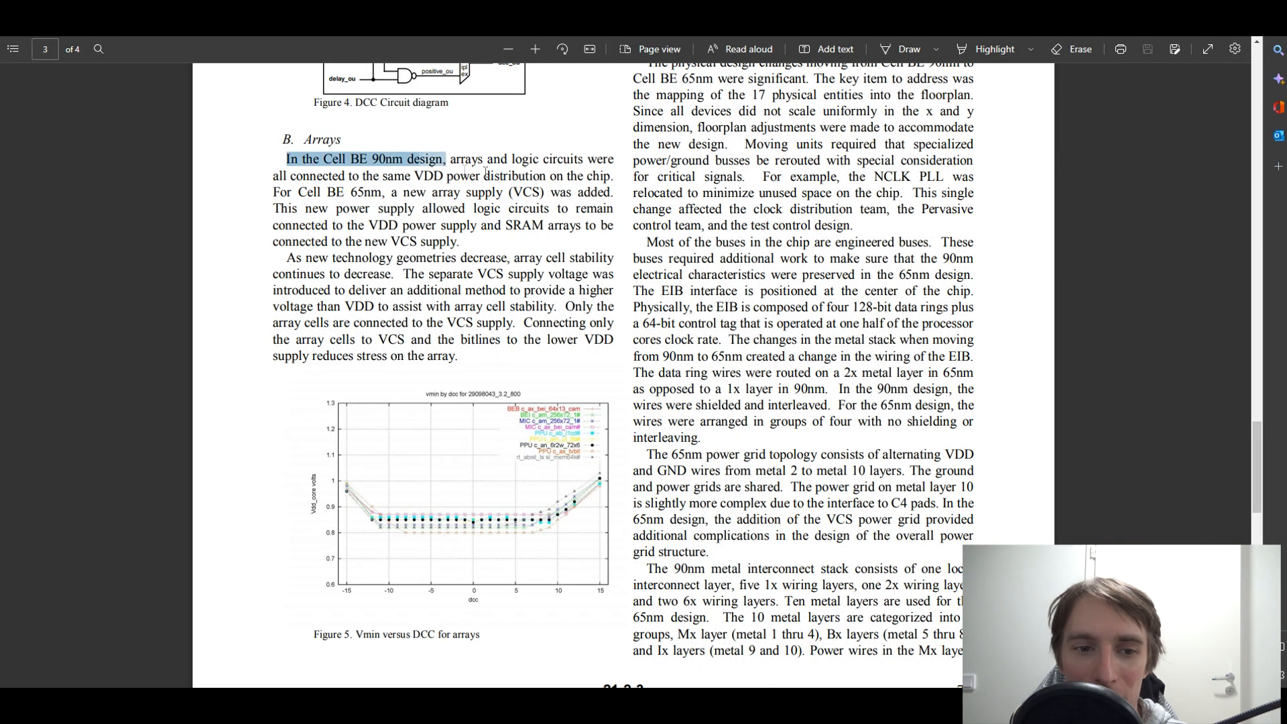
- Highlight the Cell BE 90nm design text, then compare the 65nm and 90nm chip scans
{"action": "left_click_drag", "start_coordinate": [447, 159], "coordinate": [611, 193]}
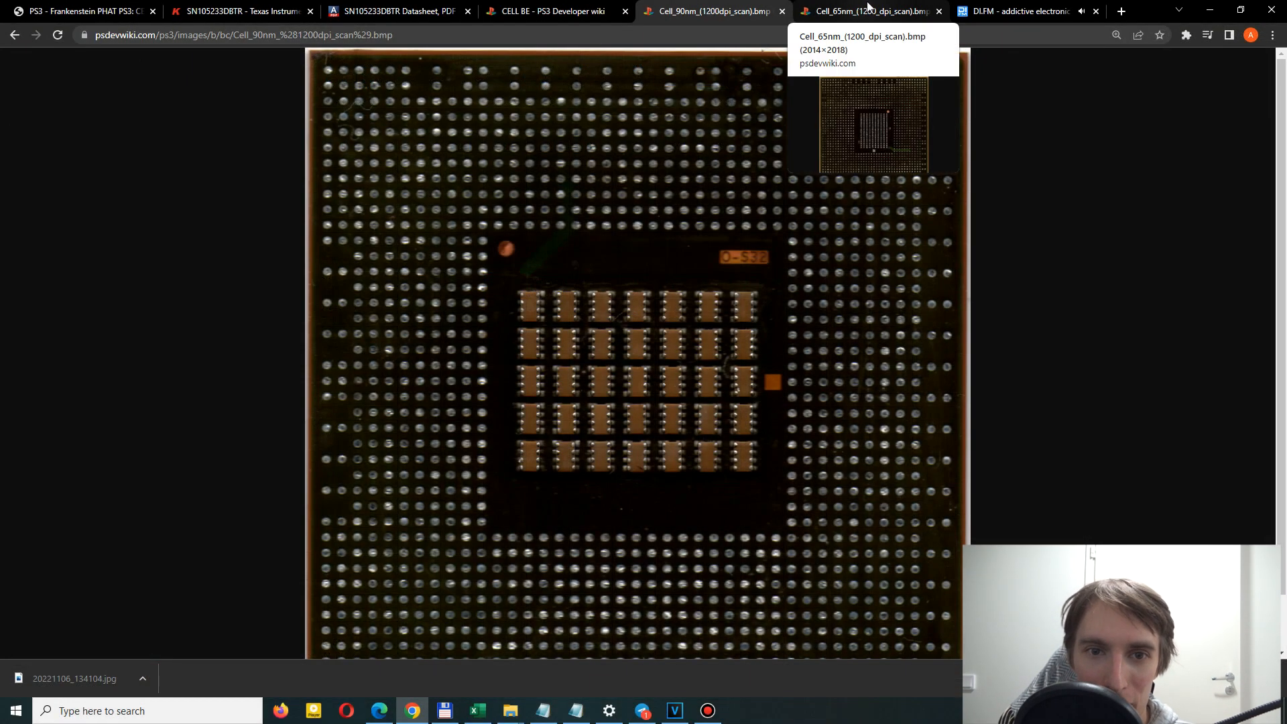
{"action": "left_click", "coordinate": [866, 11]}
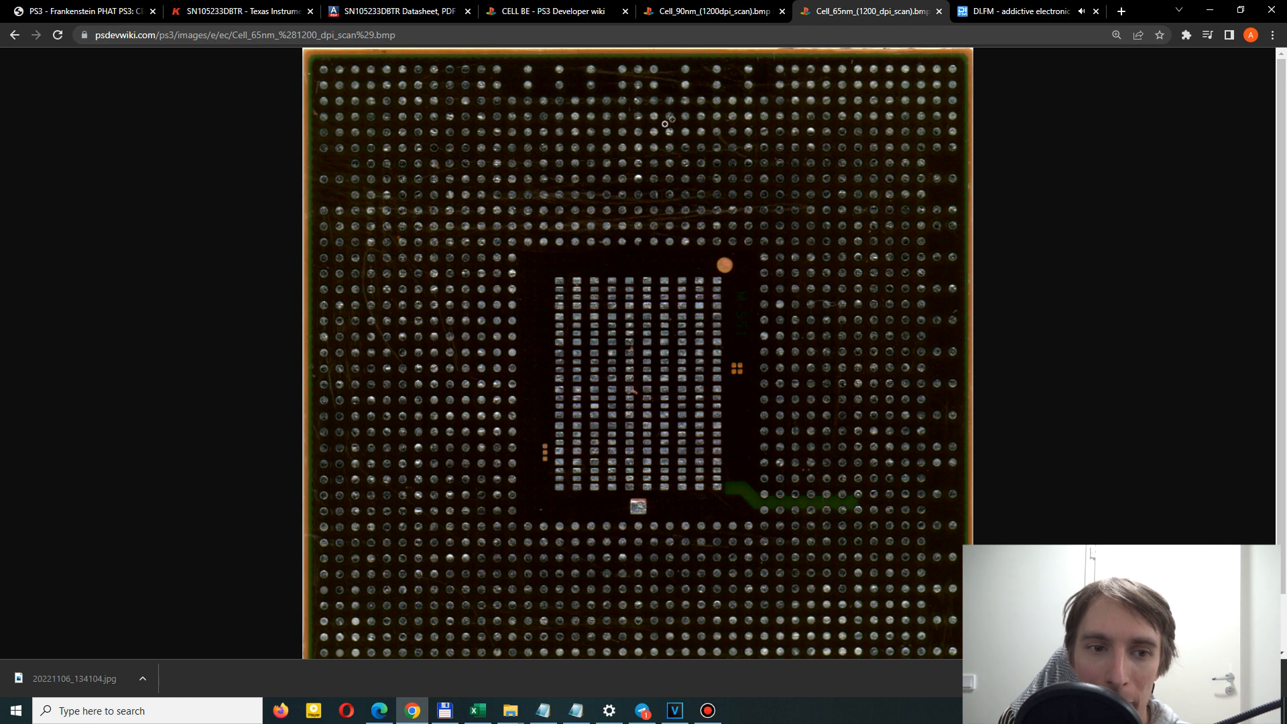
{"action": "left_click", "coordinate": [710, 11]}
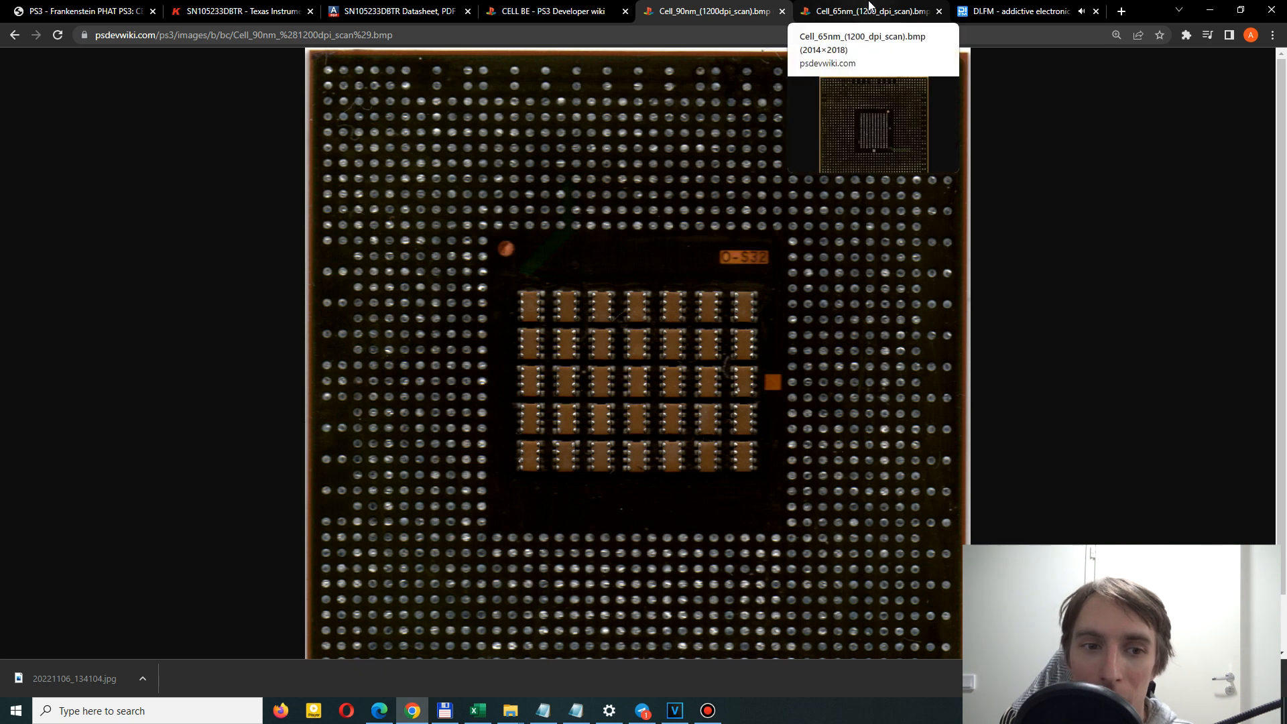
{"action": "left_click", "coordinate": [866, 11]}
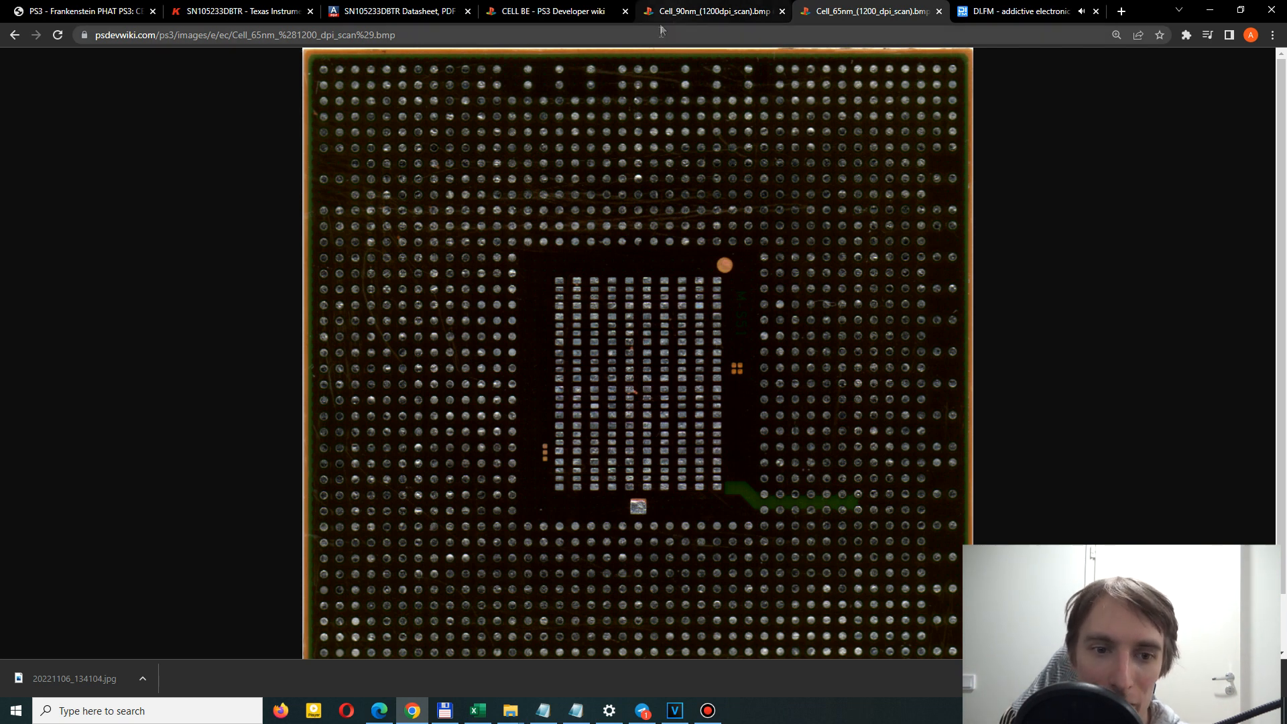
{"action": "left_click", "coordinate": [710, 10]}
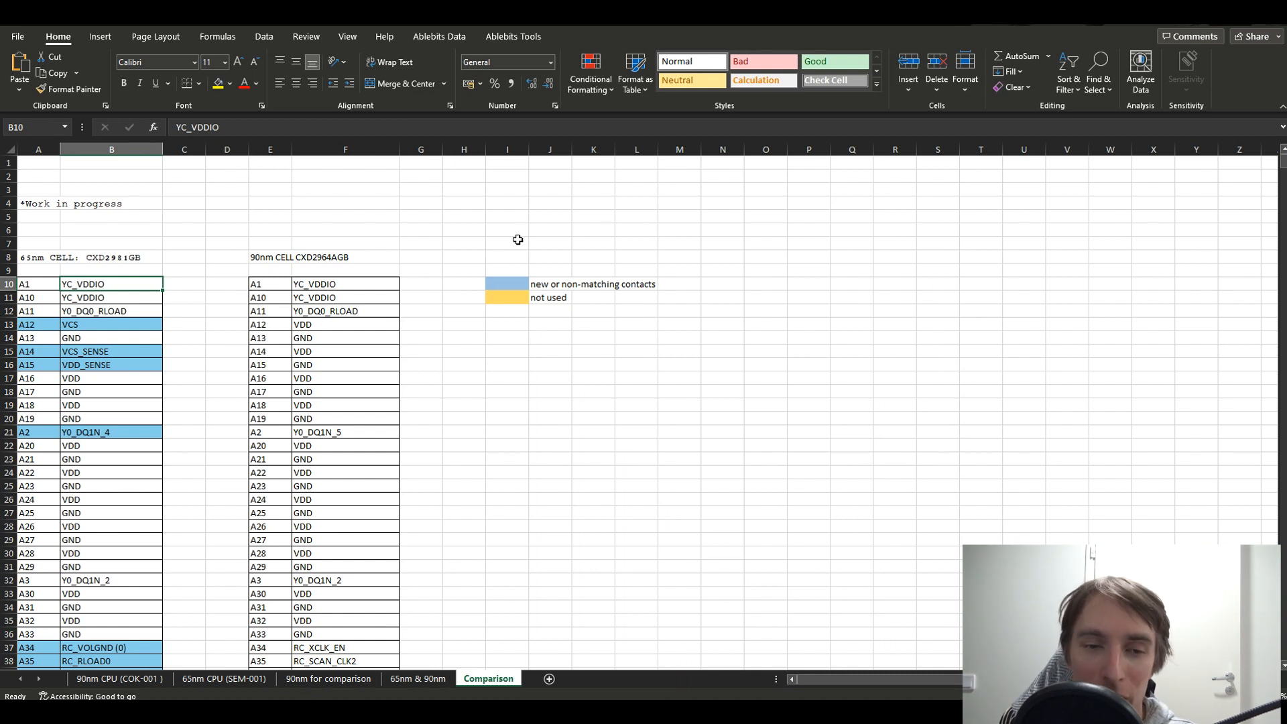
{"action": "mouse_move", "coordinate": [564, 255]}
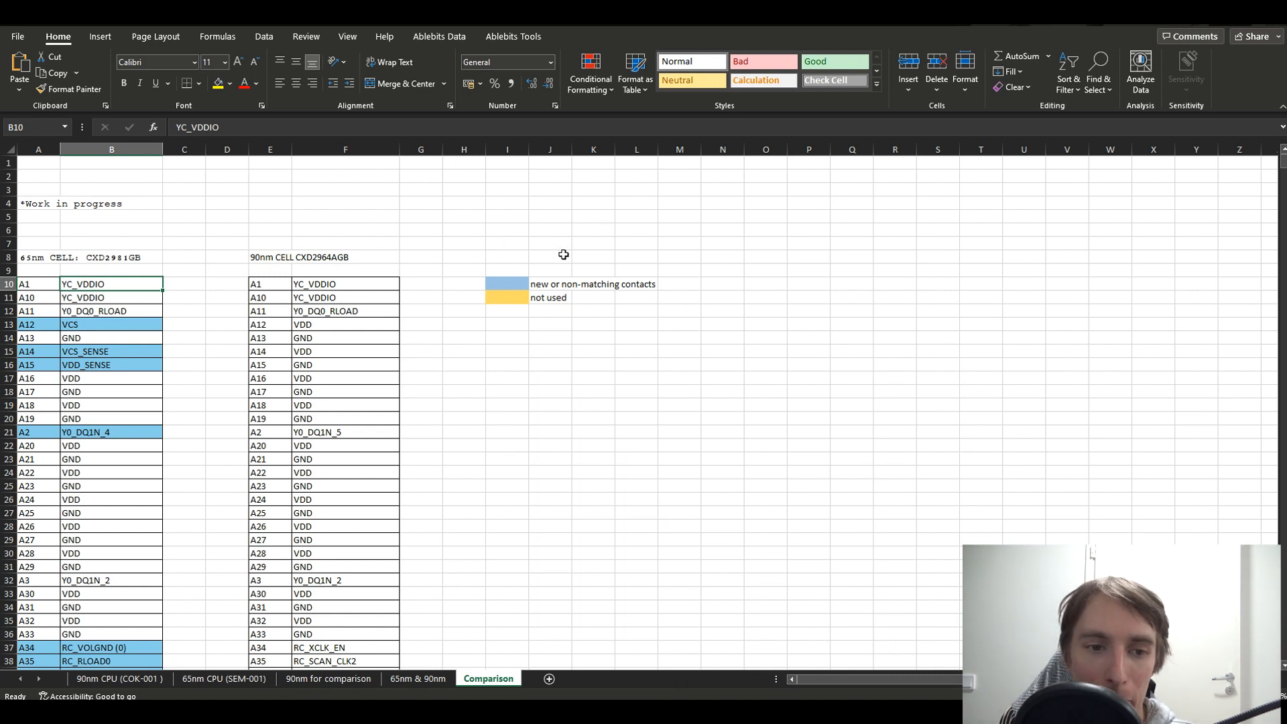
{"action": "mouse_move", "coordinate": [175, 213]}
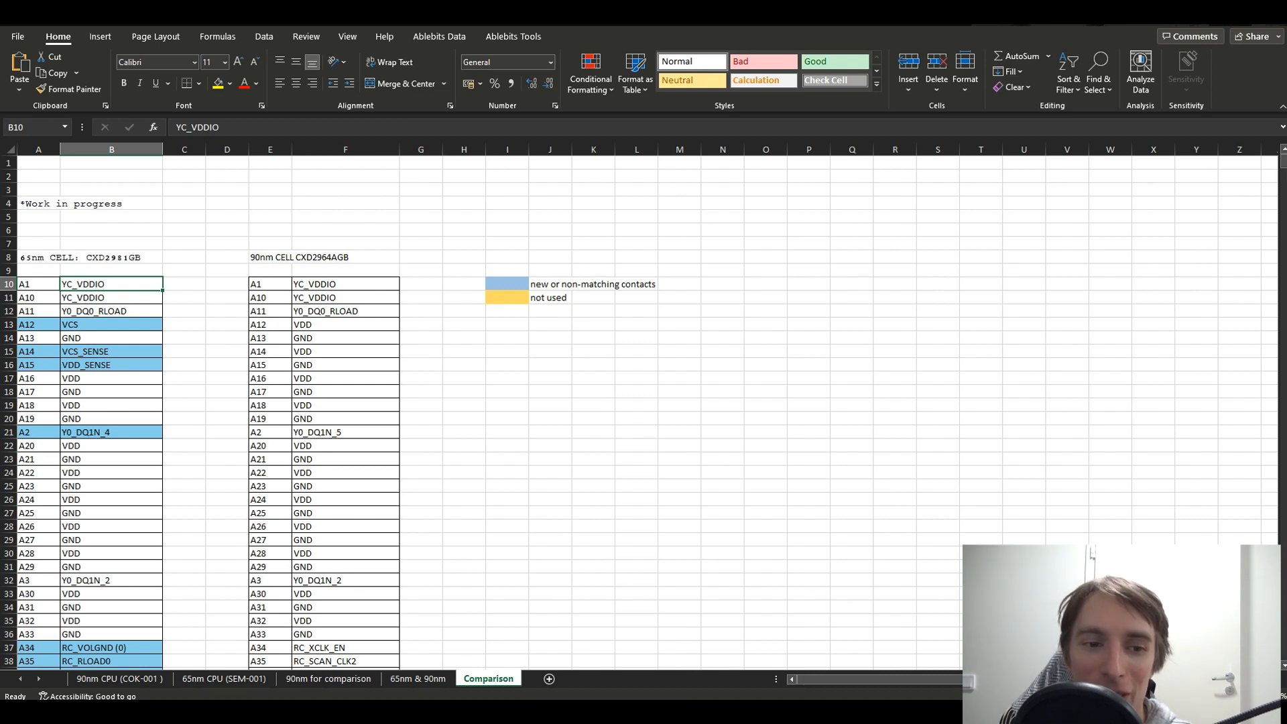
- Scroll through the content and select cell A2 on the 90nm CPU (COK-001) pinout sheet
{"action": "scroll", "scroll_direction": "down", "scroll_amount": 3}
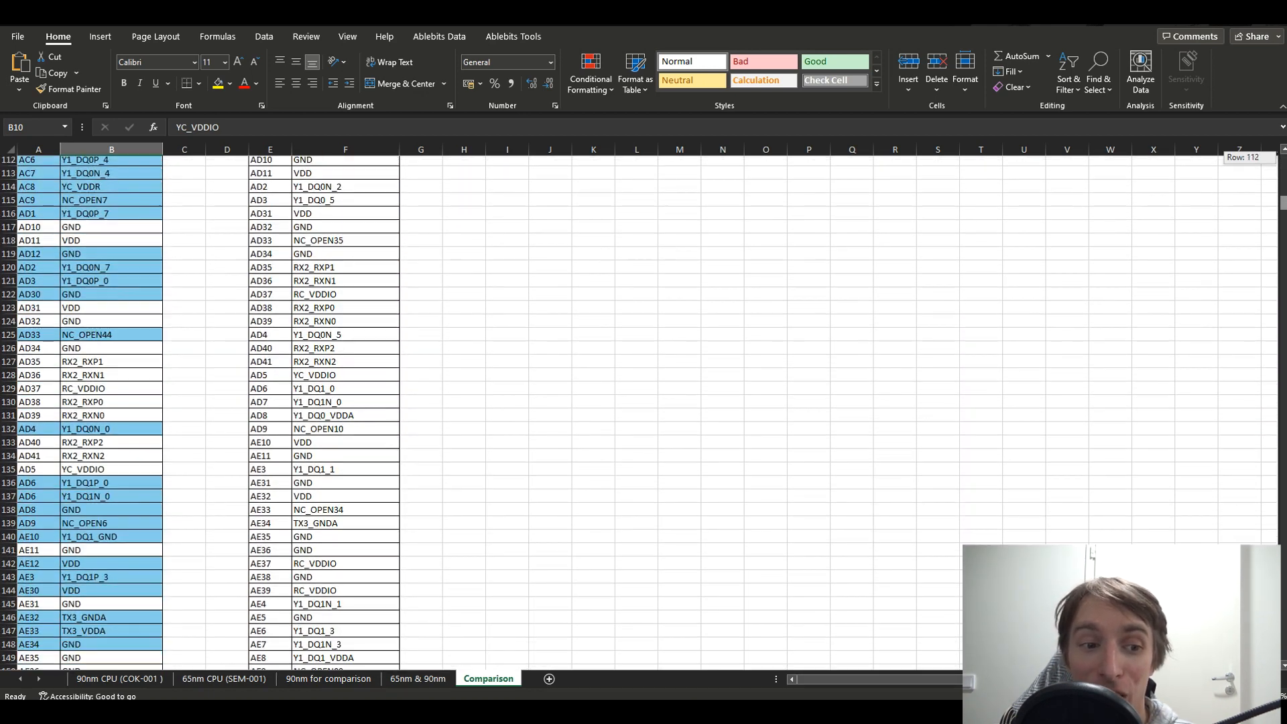
{"action": "scroll", "scroll_direction": "down", "scroll_amount": 3}
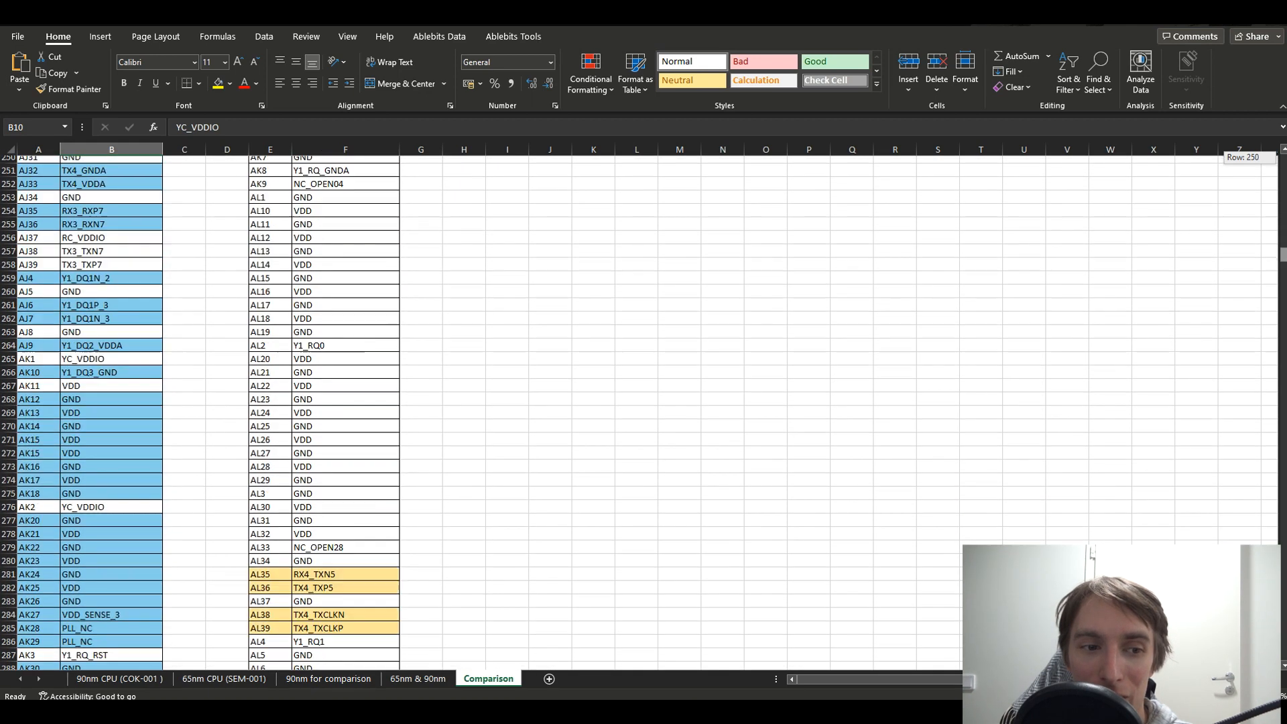
{"action": "scroll", "scroll_direction": "down", "scroll_amount": 3}
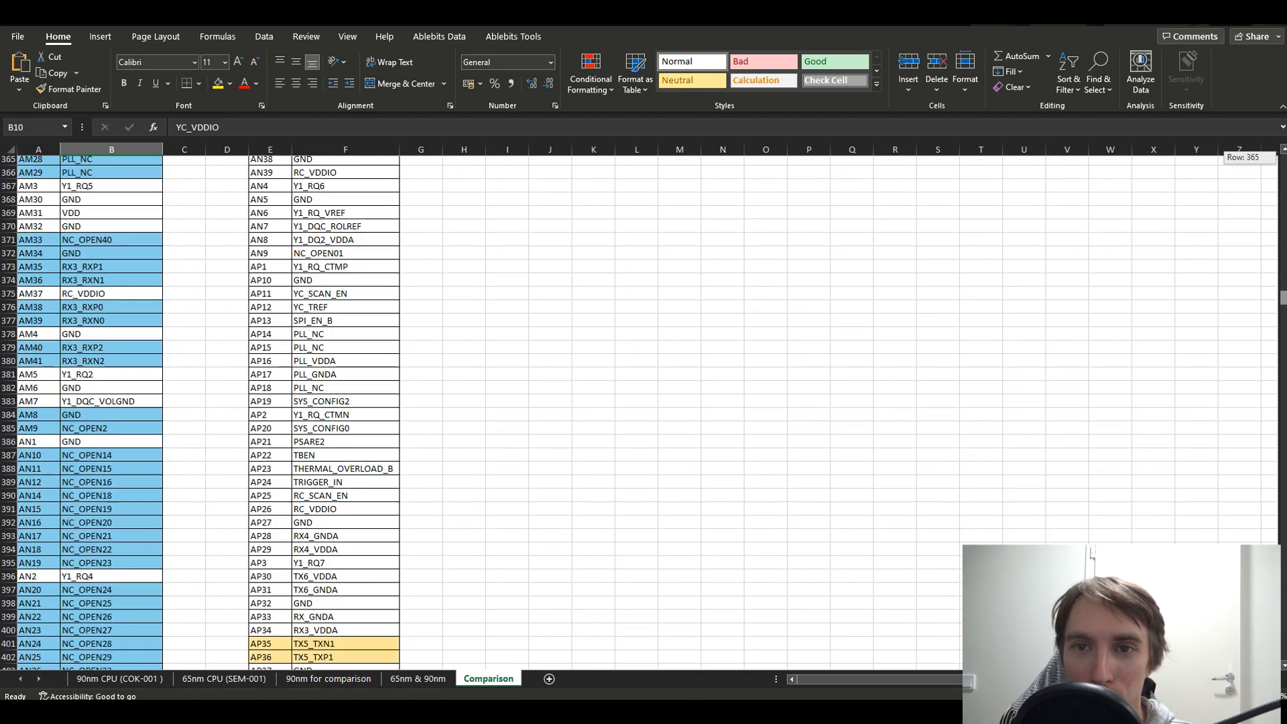
{"action": "scroll", "scroll_direction": "down", "scroll_amount": 3}
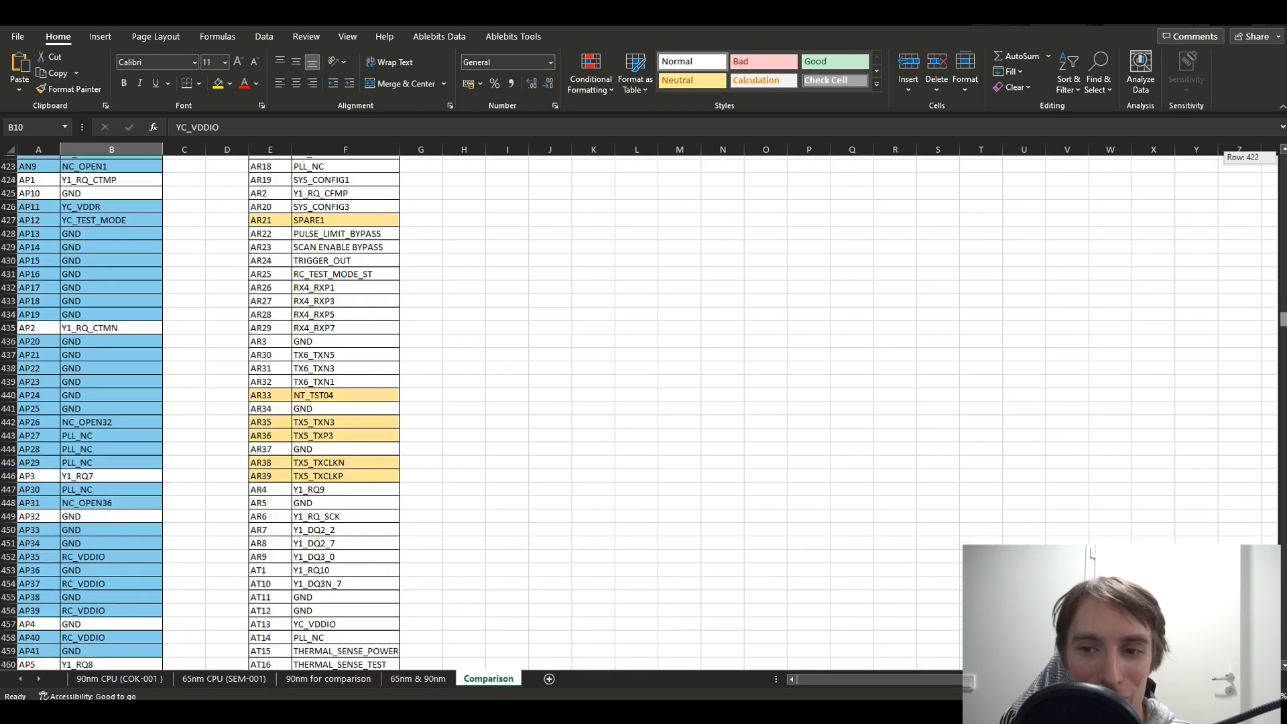
{"action": "scroll", "scroll_direction": "down", "scroll_amount": 3}
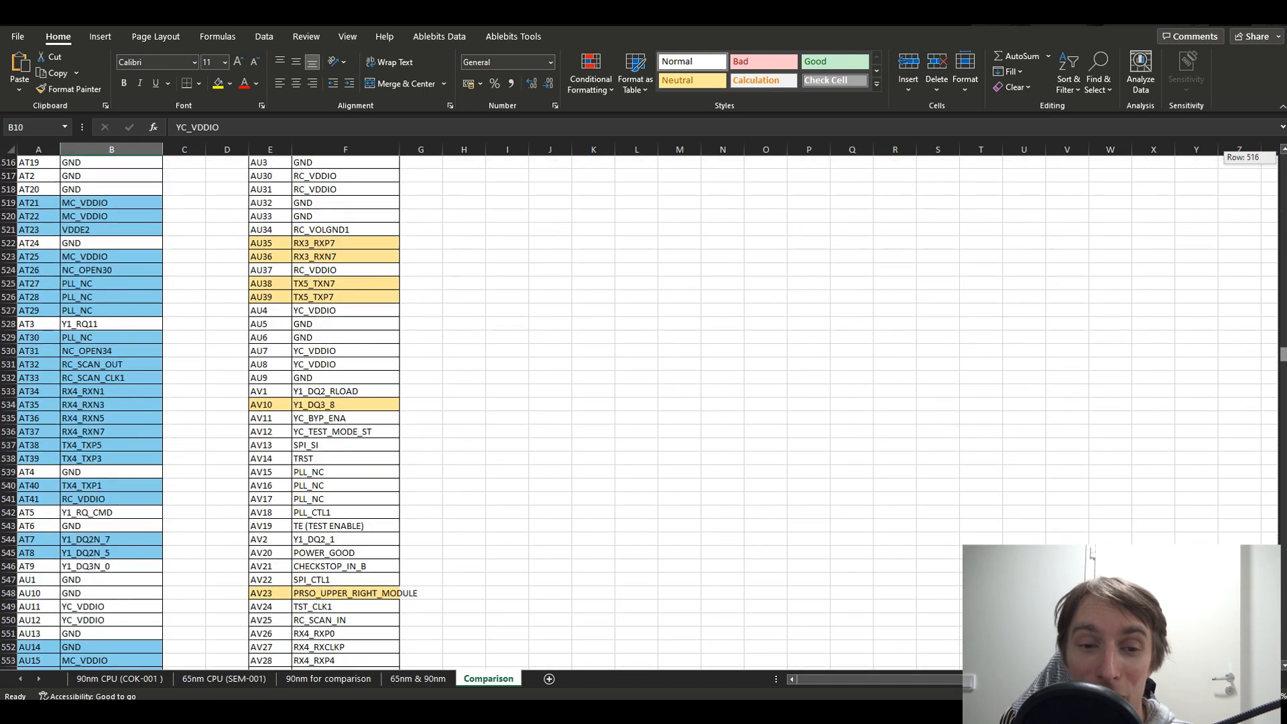
{"action": "scroll", "scroll_direction": "down", "scroll_amount": 3}
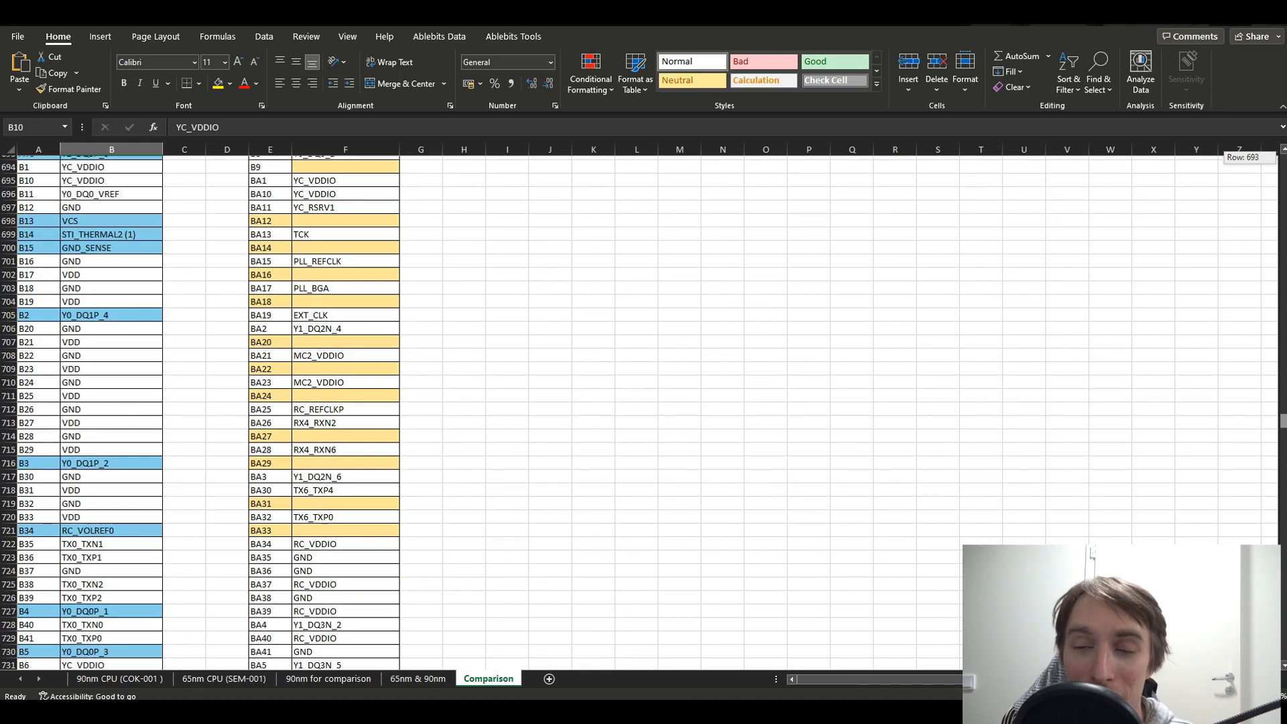
{"action": "scroll", "scroll_direction": "down", "scroll_amount": 3}
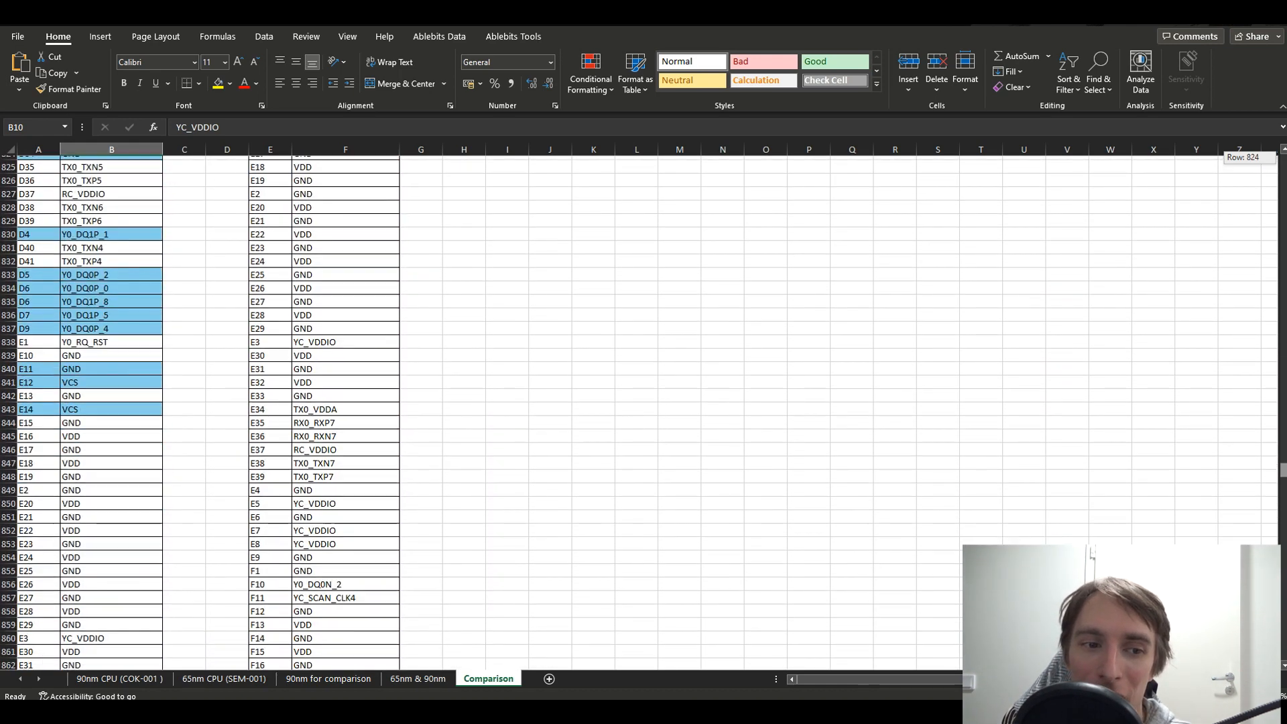
{"action": "scroll", "scroll_direction": "down", "scroll_amount": 3}
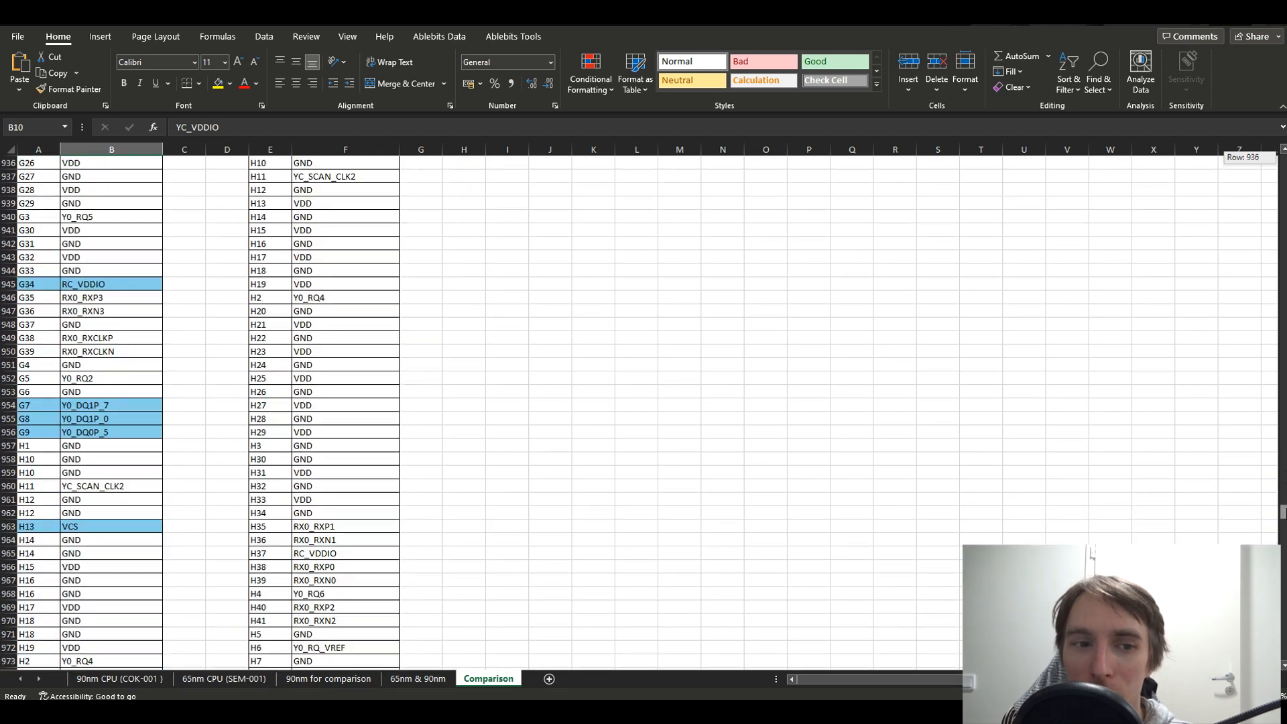
{"action": "scroll", "scroll_direction": "down", "scroll_amount": 3}
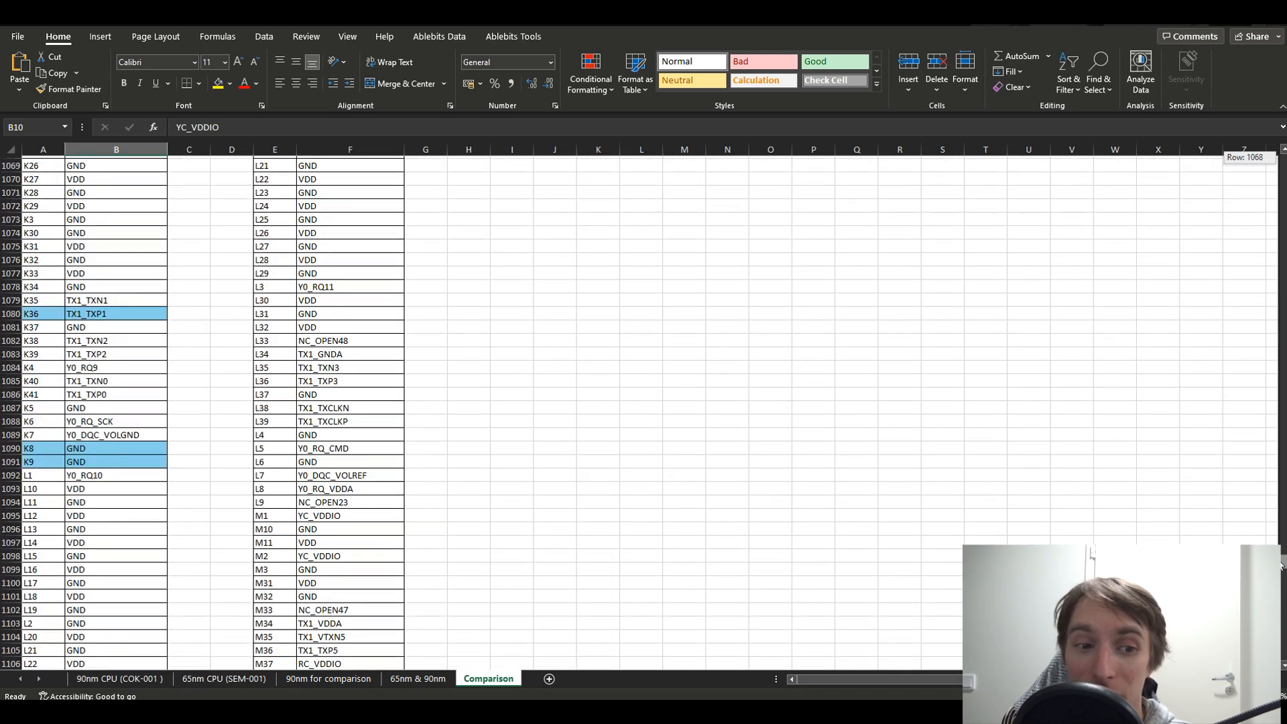
{"action": "scroll", "scroll_direction": "down", "scroll_amount": 3}
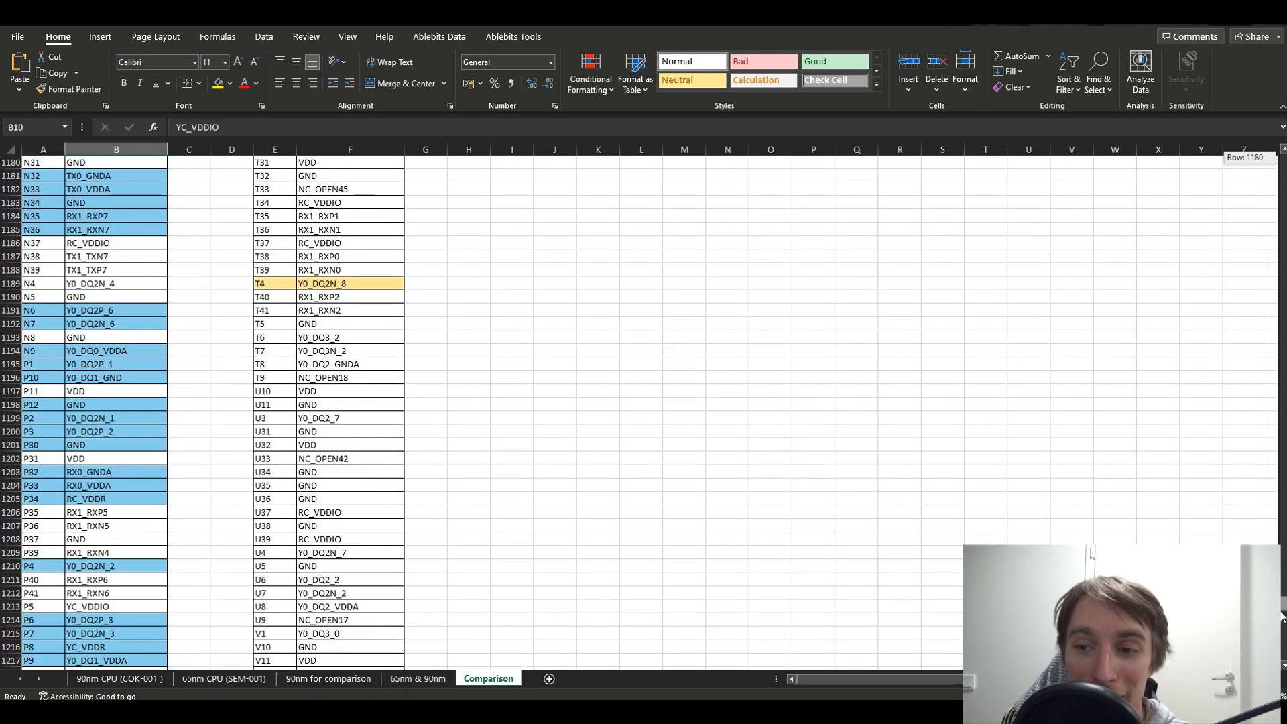
{"action": "scroll", "scroll_direction": "down", "scroll_amount": 3}
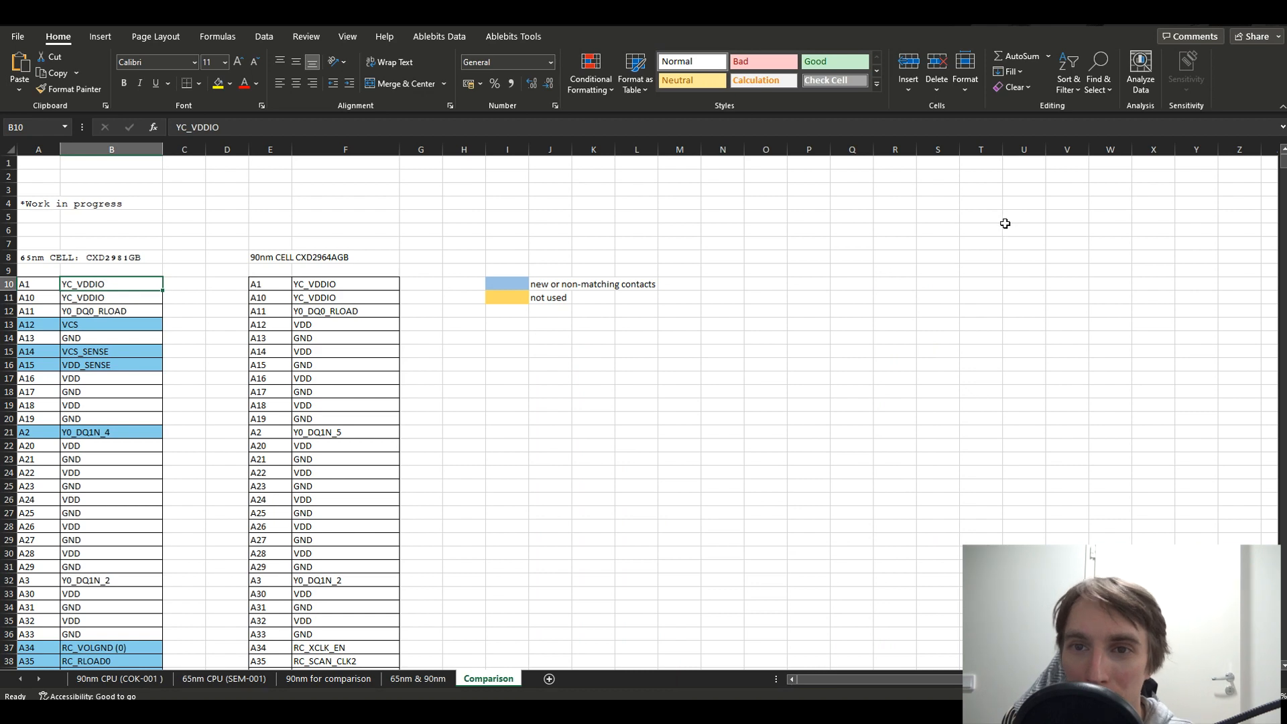
{"action": "mouse_move", "coordinate": [1127, 218]}
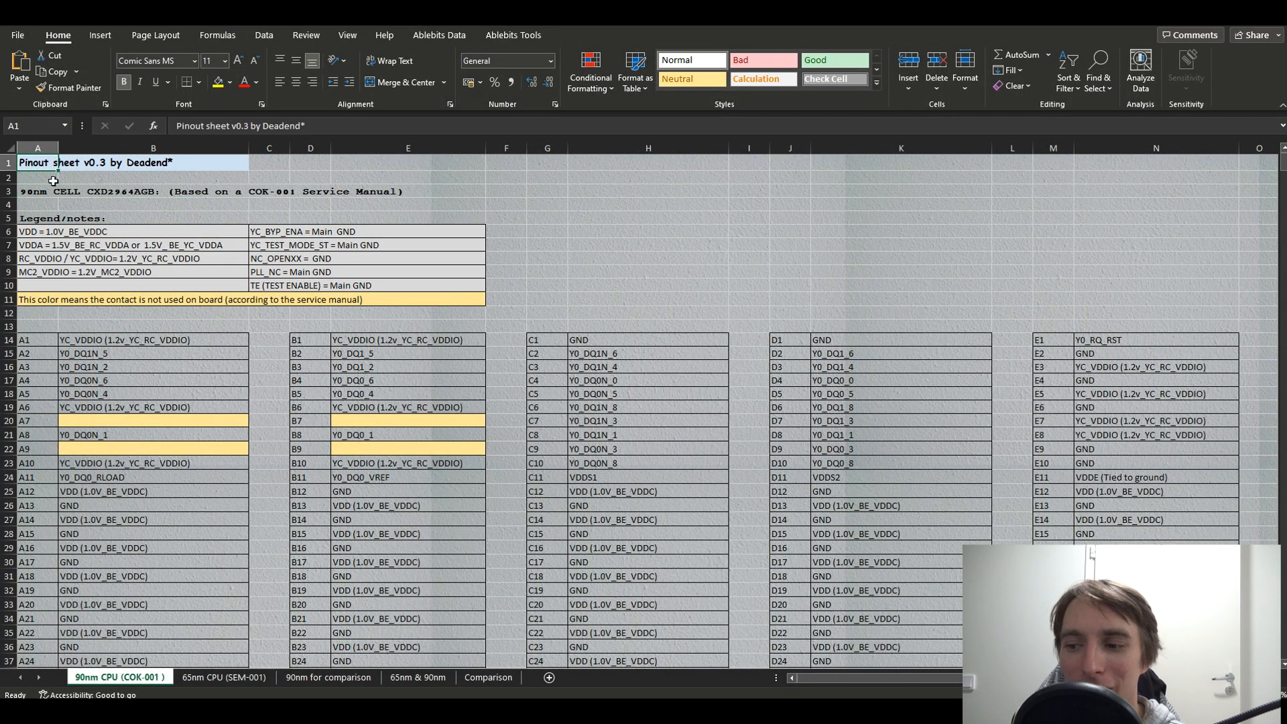
{"action": "left_click", "coordinate": [37, 177]}
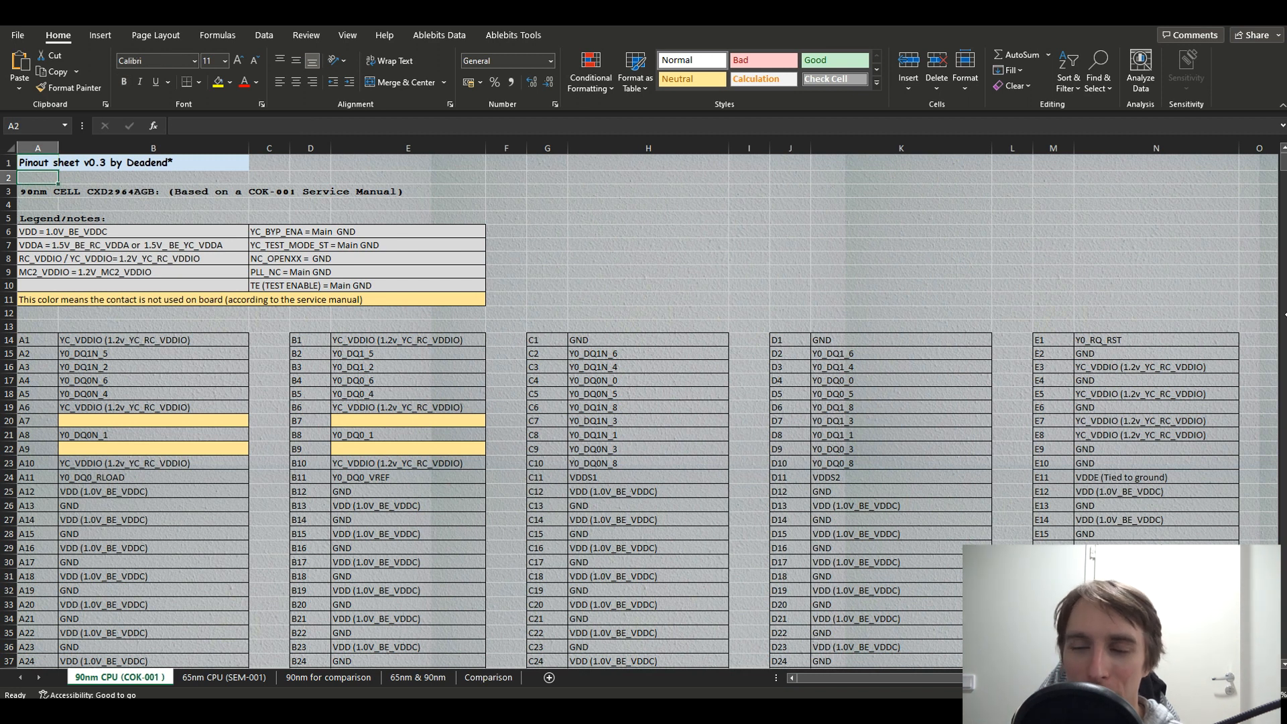